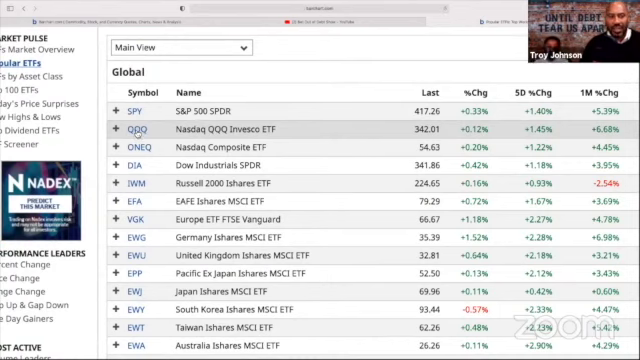
Open QQQ's overview page from the Popular ETFs table and reach its fund basics and options overview
left_click(136, 130)
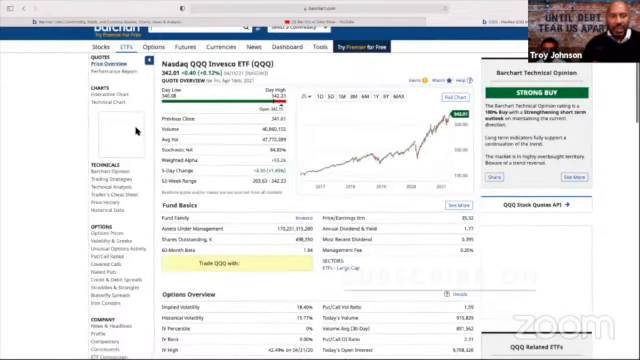
scroll("down", 3)
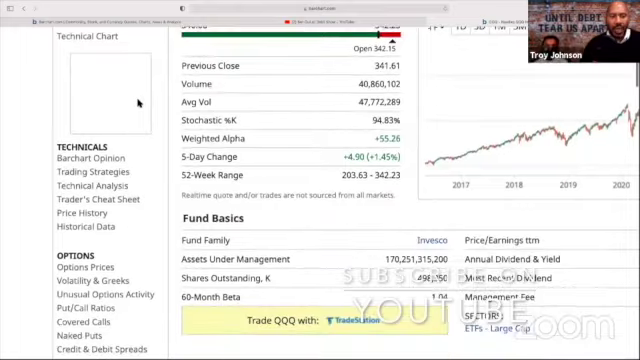
scroll("down", 3)
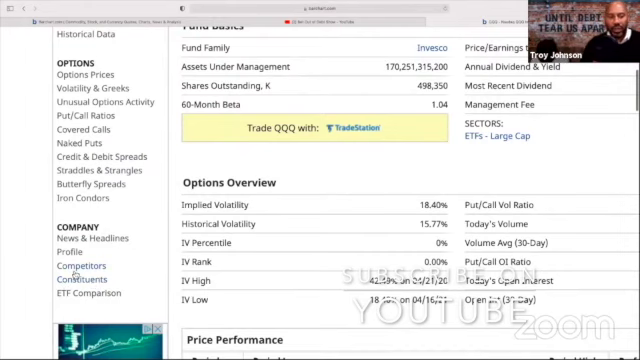
scroll("down", 3)
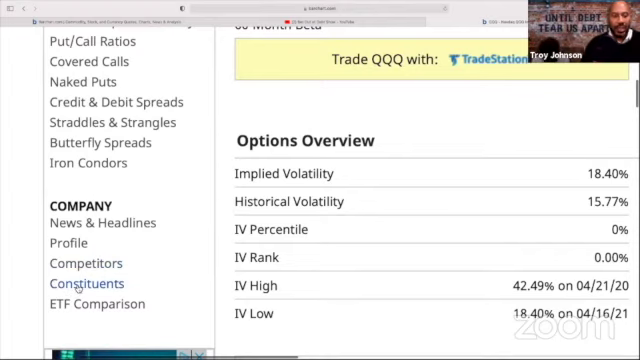
Show QQQ's ETF Constituents table and browse the holdings, weights and share counts
left_click(86, 284)
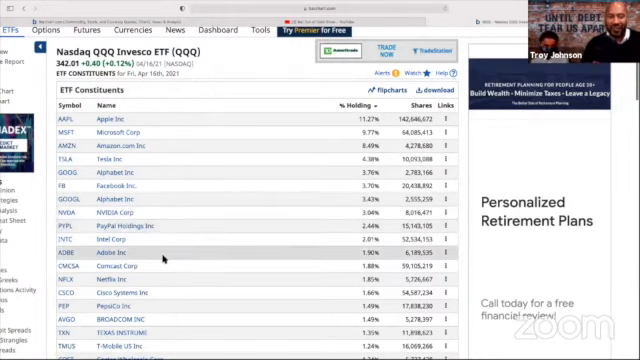
scroll("down", 3)
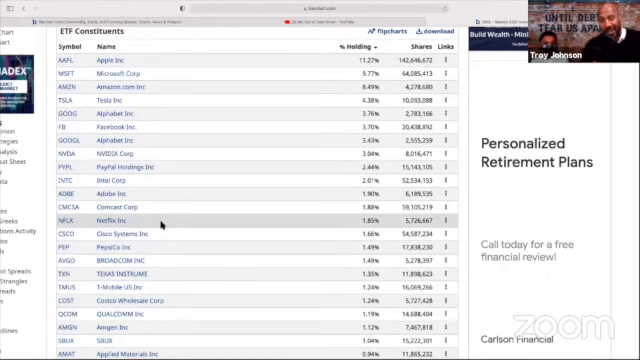
scroll("down", 3)
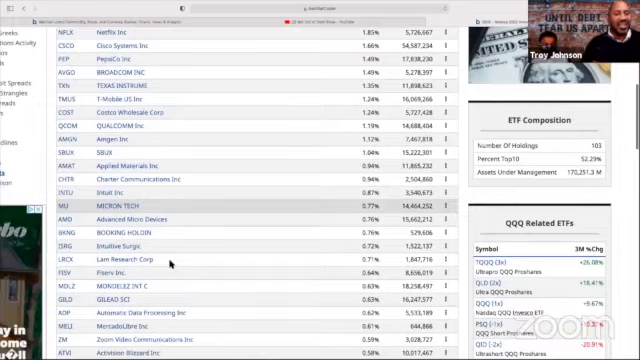
scroll("down", 3)
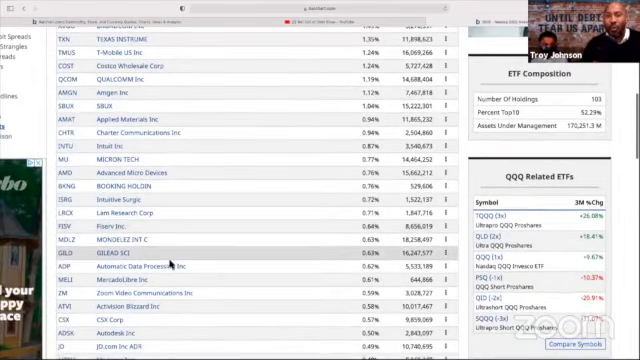
scroll("down", 3)
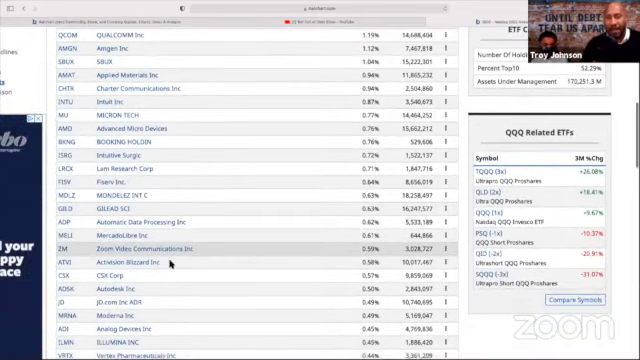
scroll("down", 3)
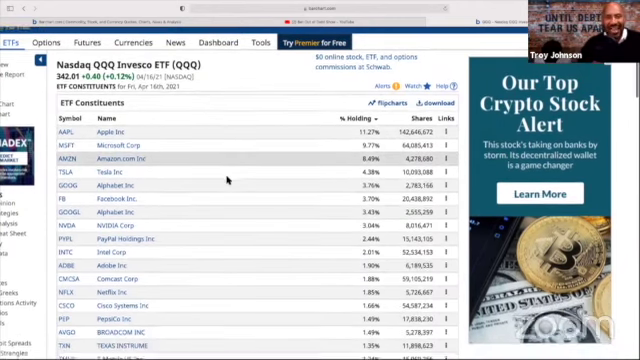
scroll("down", 3)
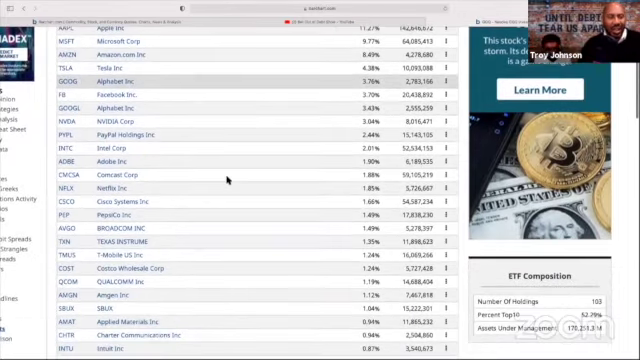
scroll("down", 3)
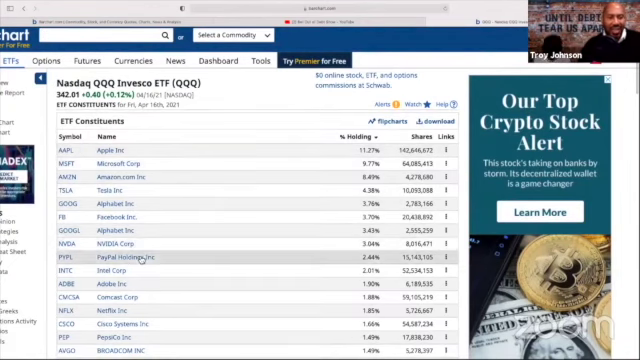
scroll("down", 3)
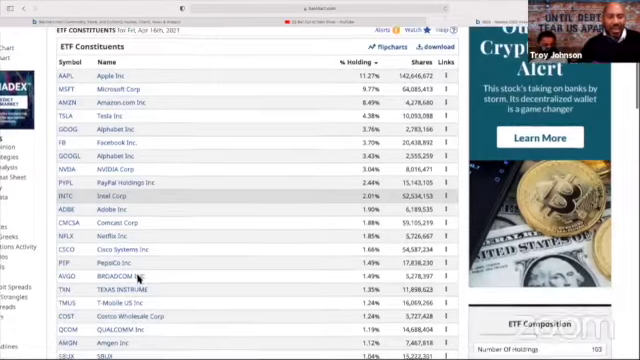
scroll("down", 3)
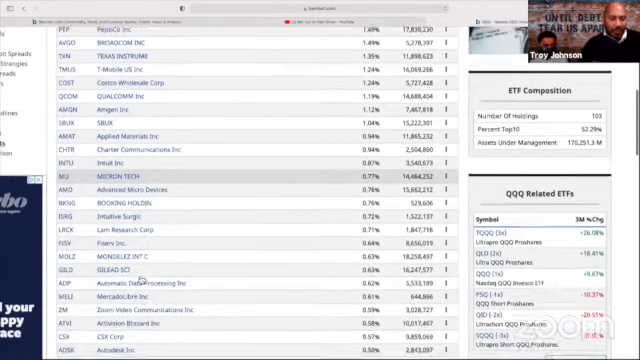
scroll("down", 3)
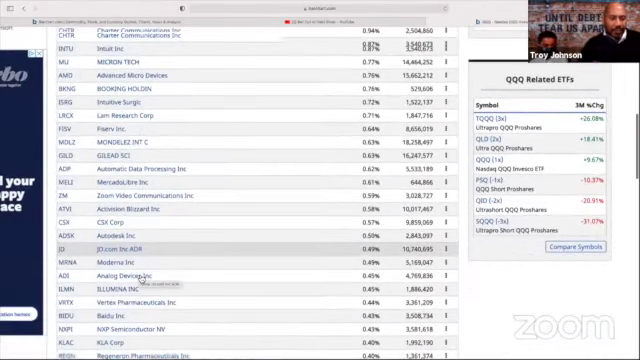
scroll("down", 3)
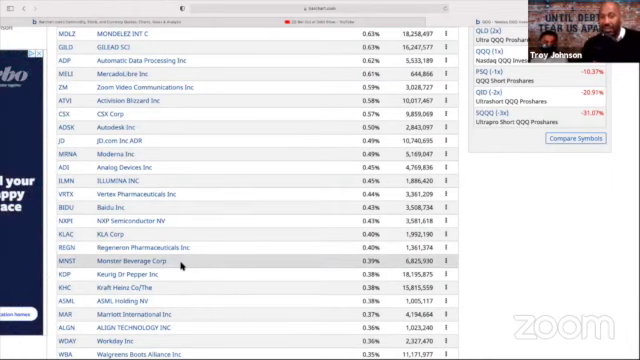
scroll("down", 3)
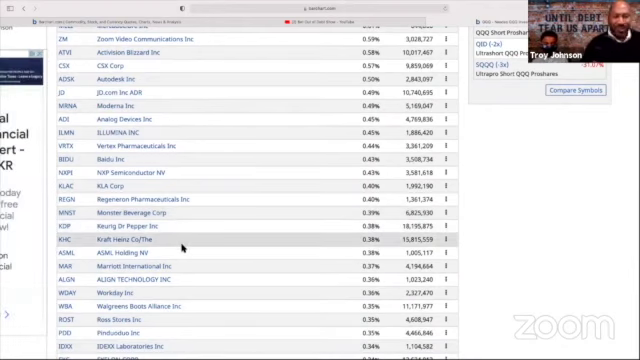
scroll("down", 3)
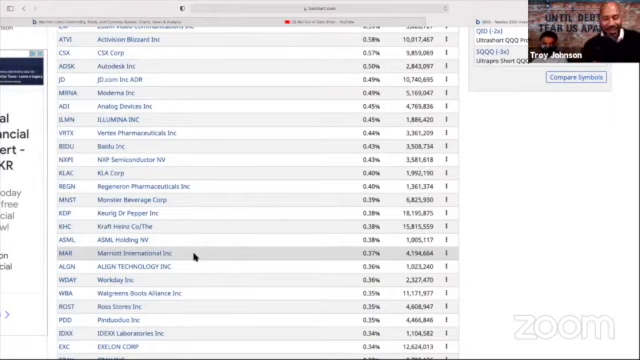
scroll("down", 3)
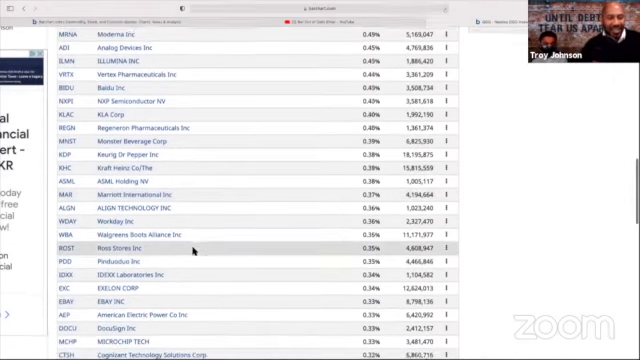
scroll("down", 3)
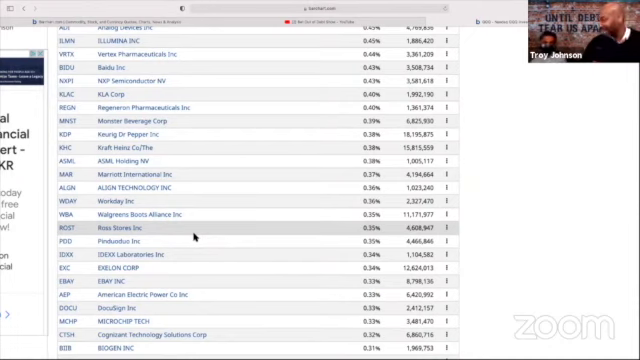
scroll("down", 3)
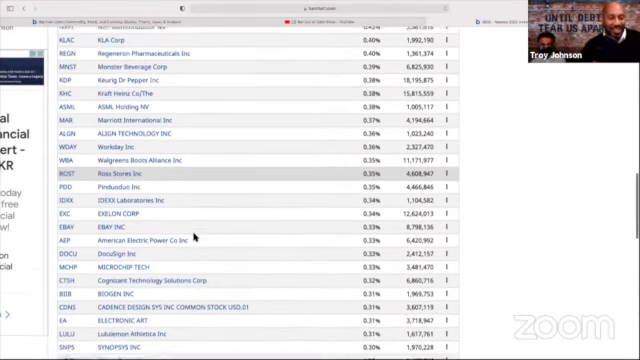
scroll("down", 3)
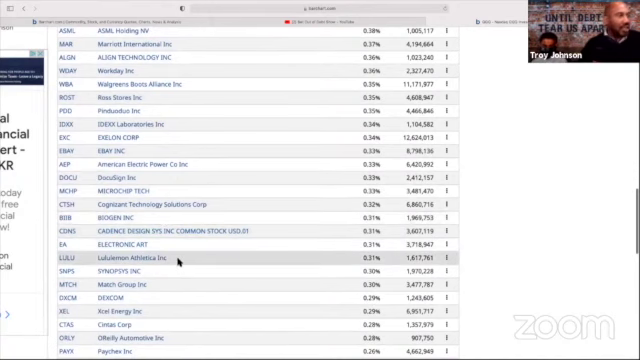
Navigate back toward the Popular ETFs list of global funds
scroll("down", 3)
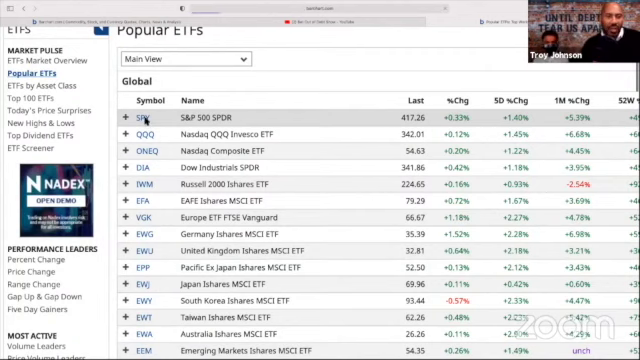
Open SPY's overview page from the Popular ETFs table
left_click(156, 128)
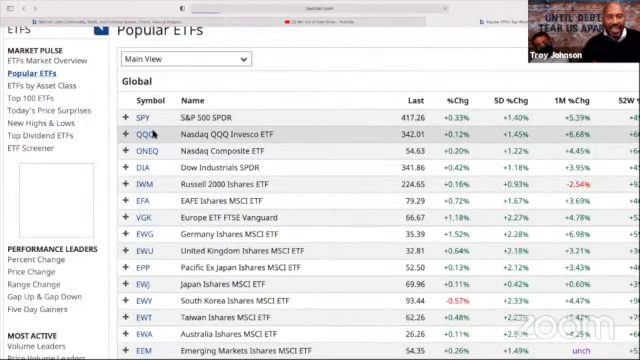
left_click(140, 132)
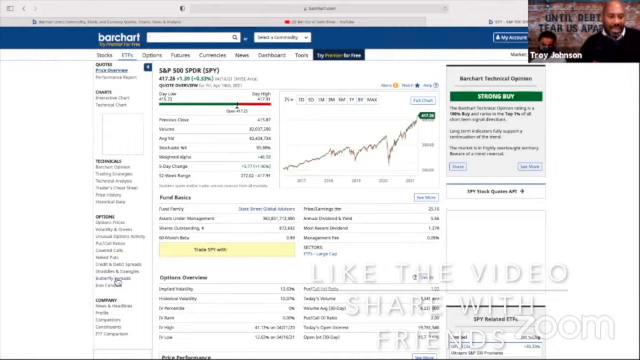
Browse SPY's ETF Constituents table, with Apple, Microsoft and Amazon as the largest holdings
scroll("down", 3)
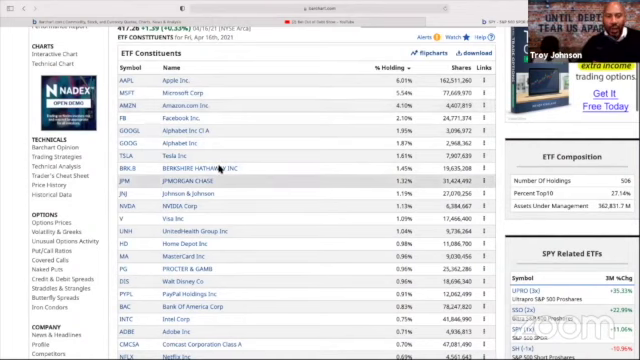
scroll("down", 3)
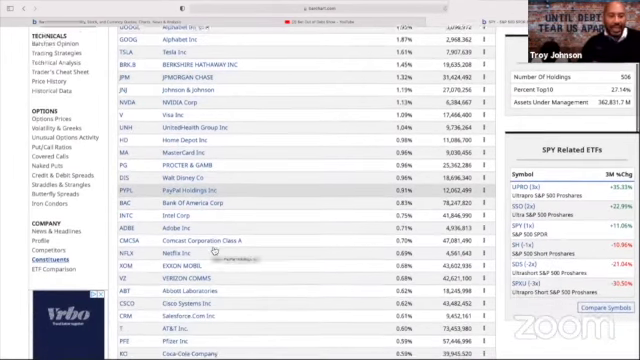
scroll("down", 3)
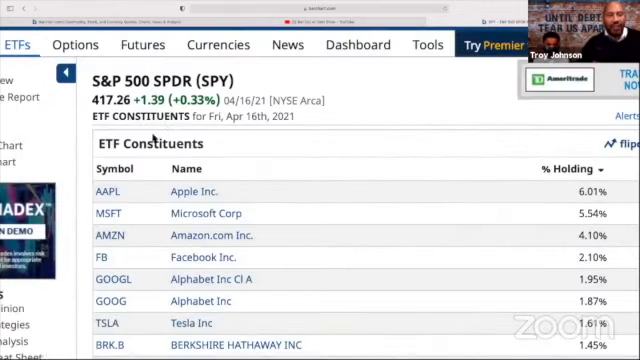
mouse_move(210, 240)
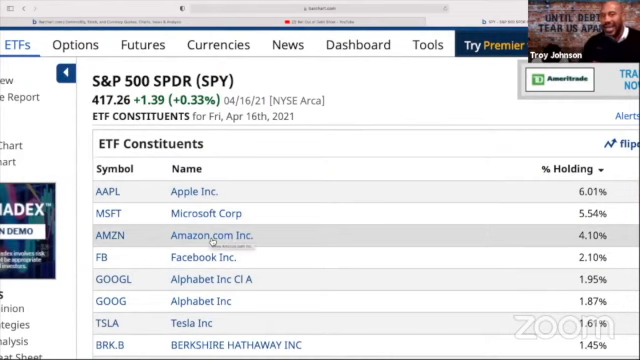
scroll("down", 3)
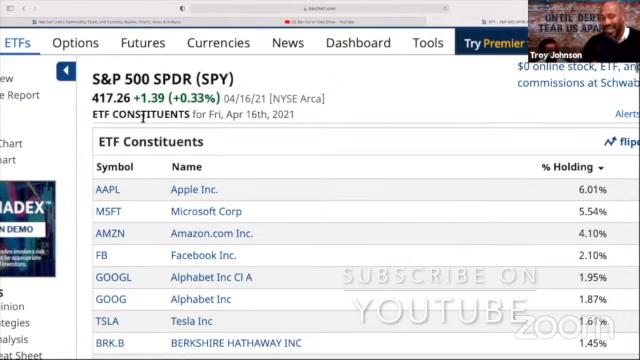
mouse_move(432, 194)
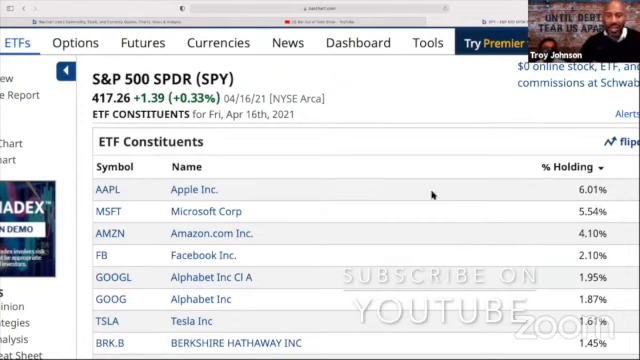